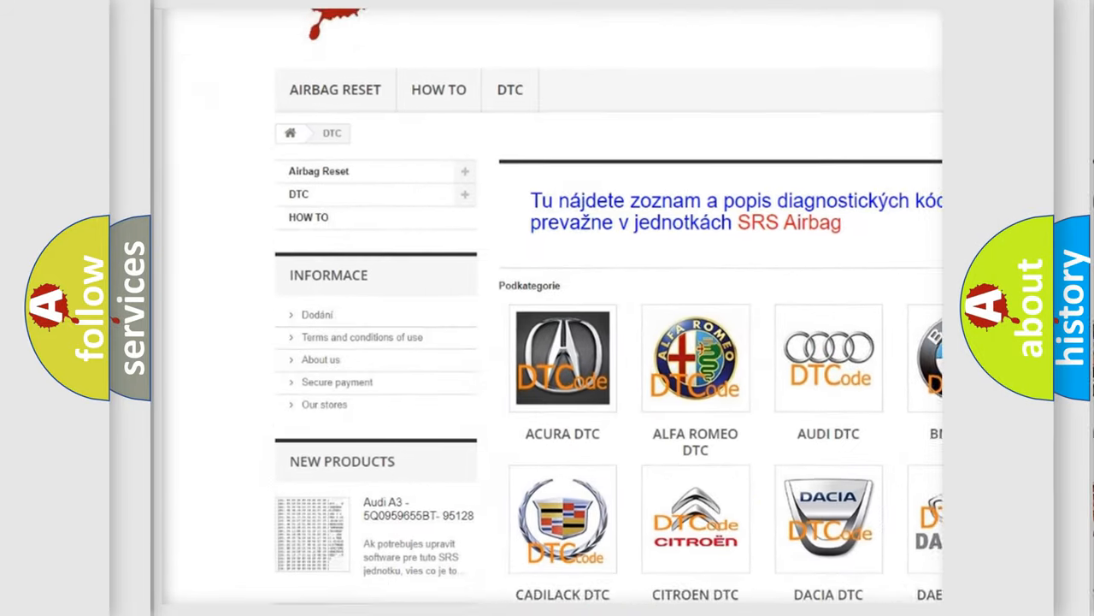
scroll(down, 3)
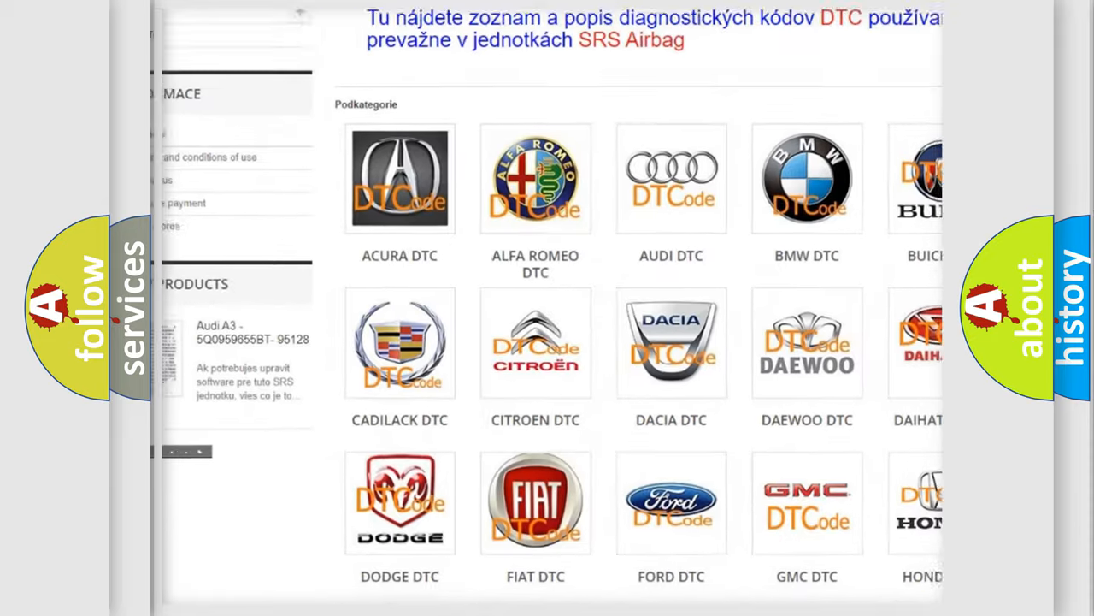
scroll(down, 3)
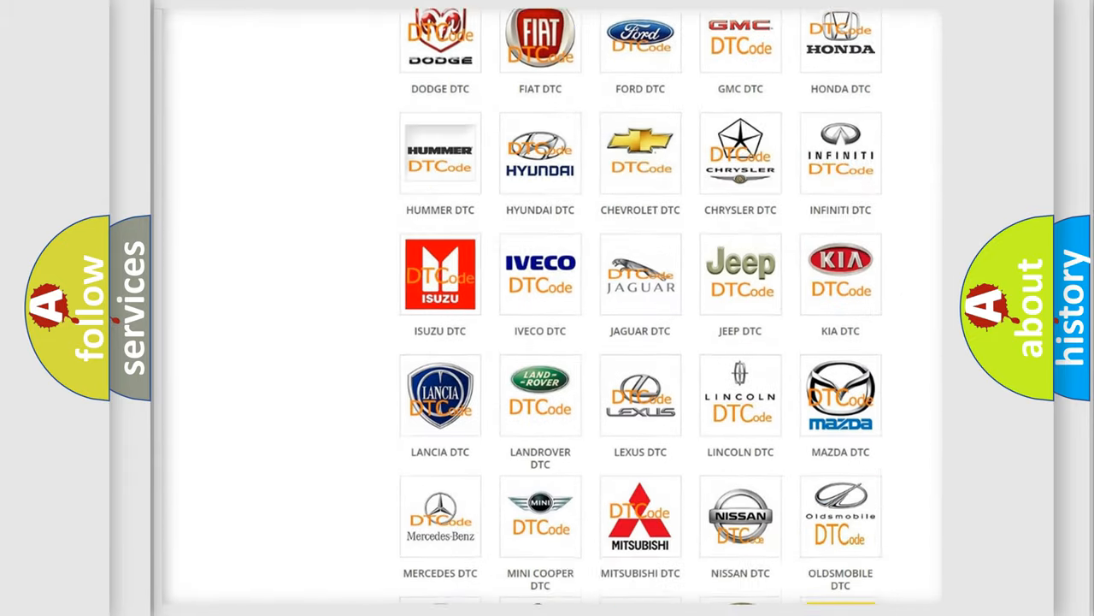
scroll(down, 3)
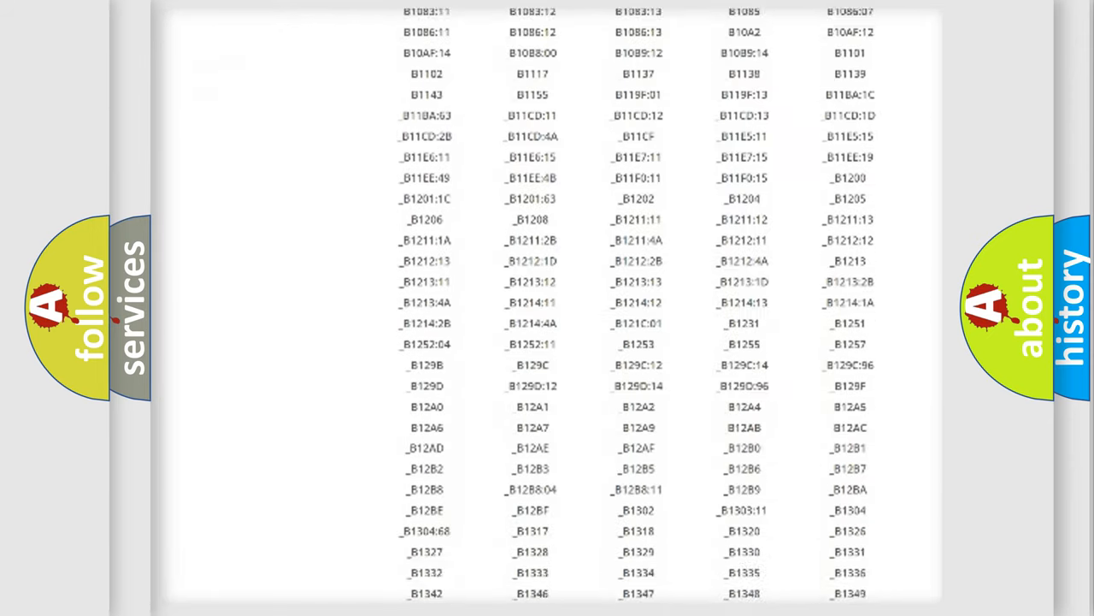
scroll(down, 3)
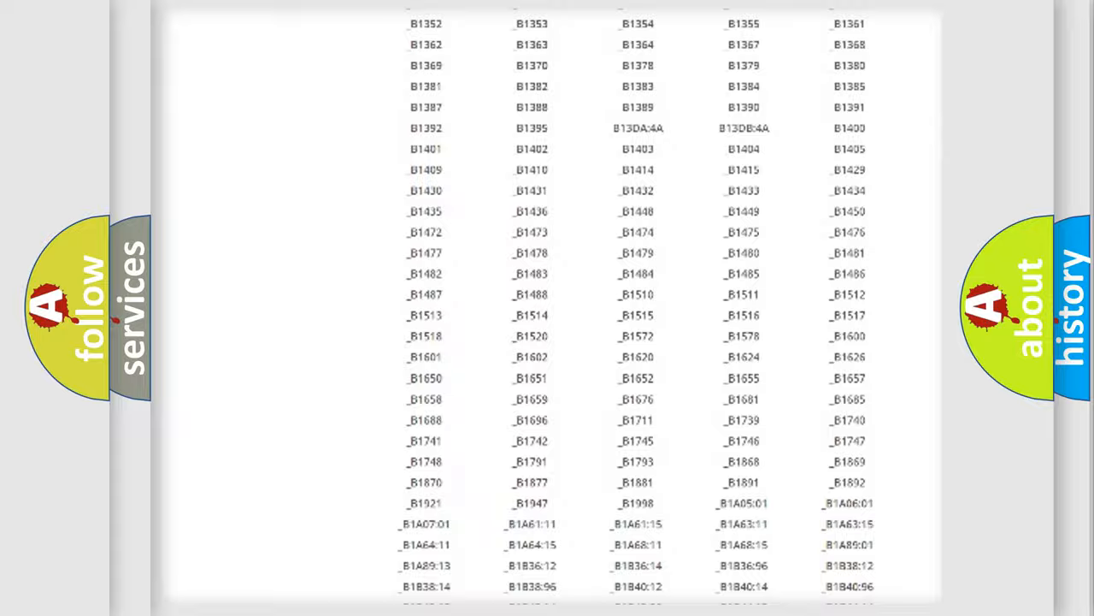